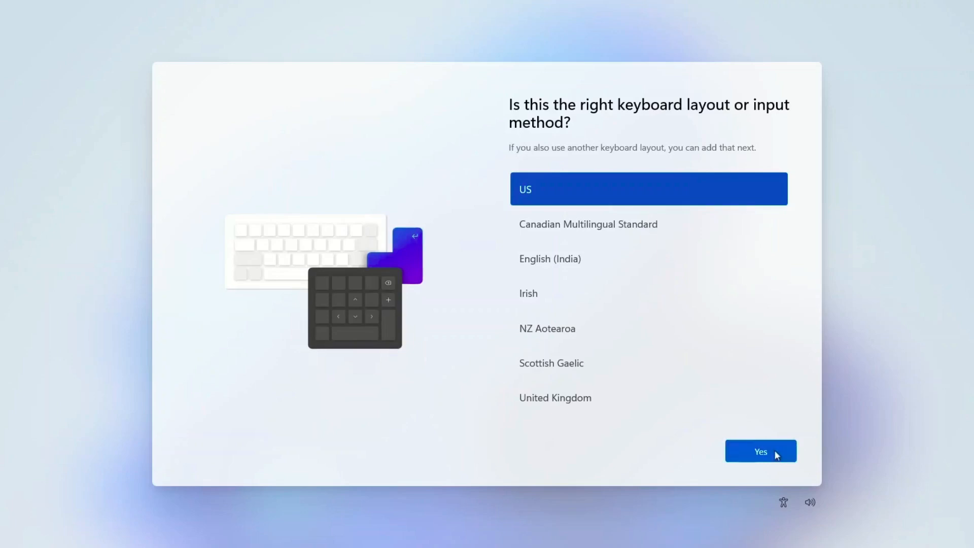
Confirm US as the keyboard layout in Windows 11 Setup
{"action": "left_click", "coordinate": [760, 451]}
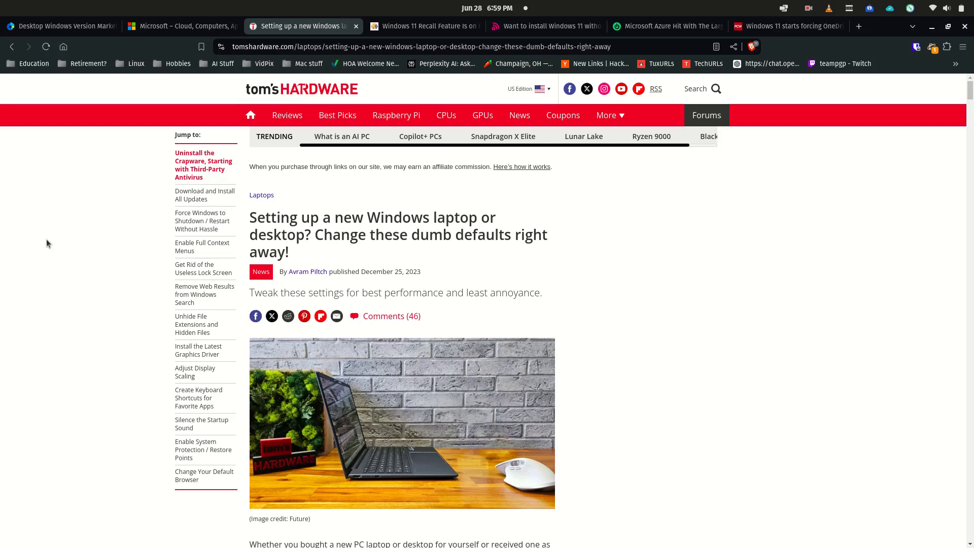
Read down the Tom's Hardware new-PC defaults article to the 'Uninstall the crapware' section
{"action": "scroll", "scroll_direction": "down", "scroll_amount": 3}
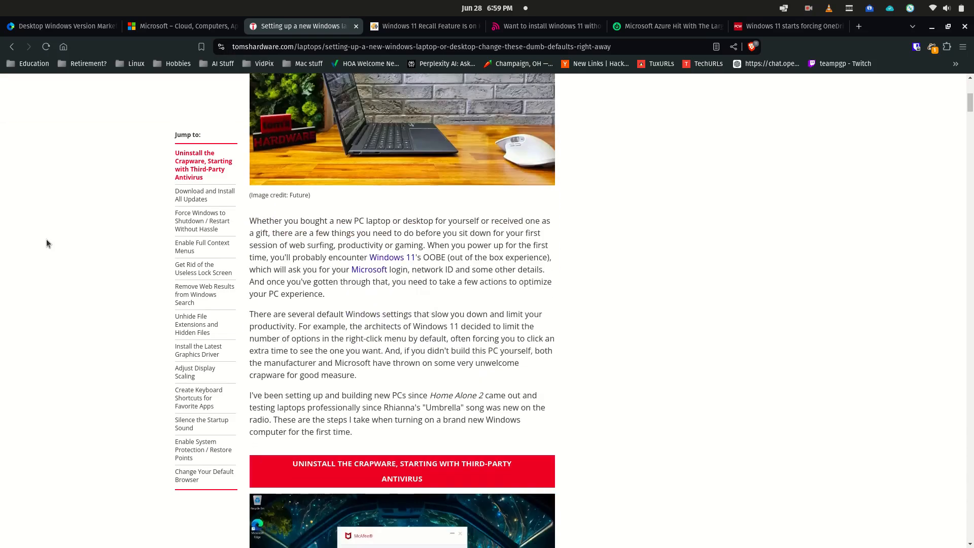
{"action": "scroll", "scroll_direction": "down", "scroll_amount": 3}
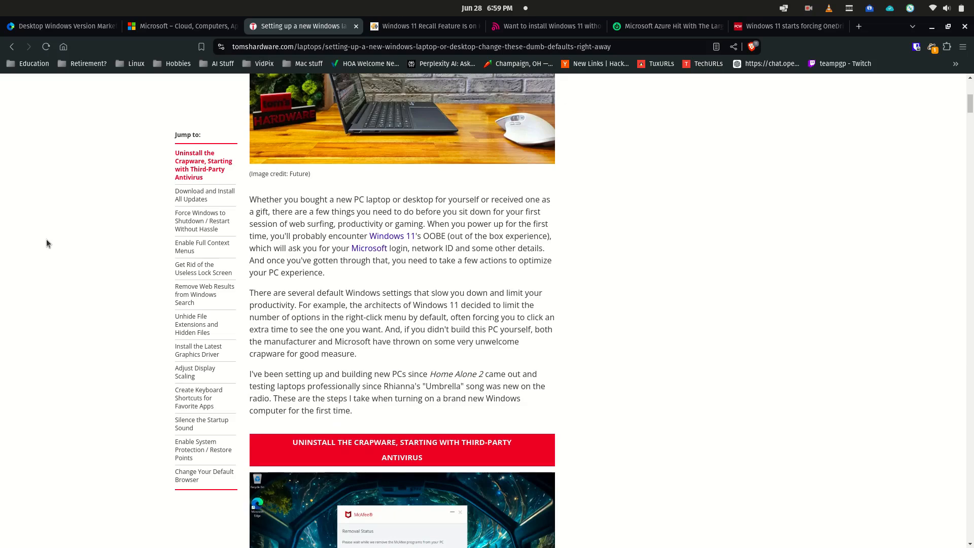
{"action": "scroll", "scroll_direction": "down", "scroll_amount": 3}
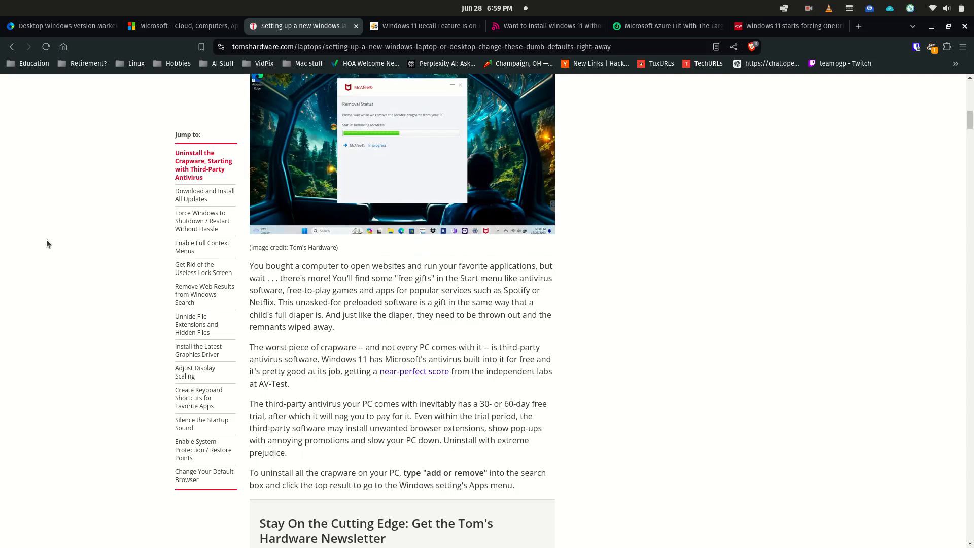
{"action": "mouse_move", "coordinate": [483, 315]}
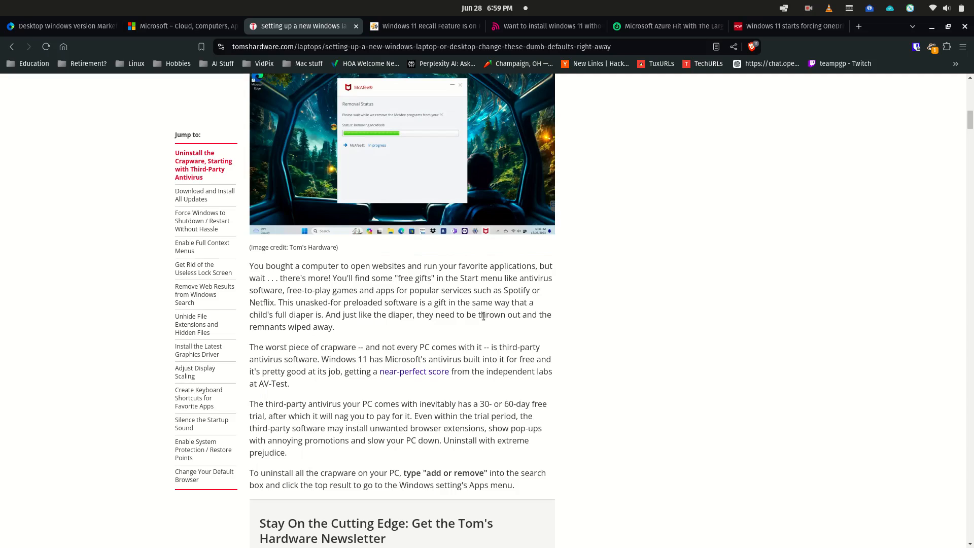
Switch to the How-To Geek 'Windows 11 Recall Feature Is on Hold' article and read to its source note
{"action": "left_click", "coordinate": [424, 26]}
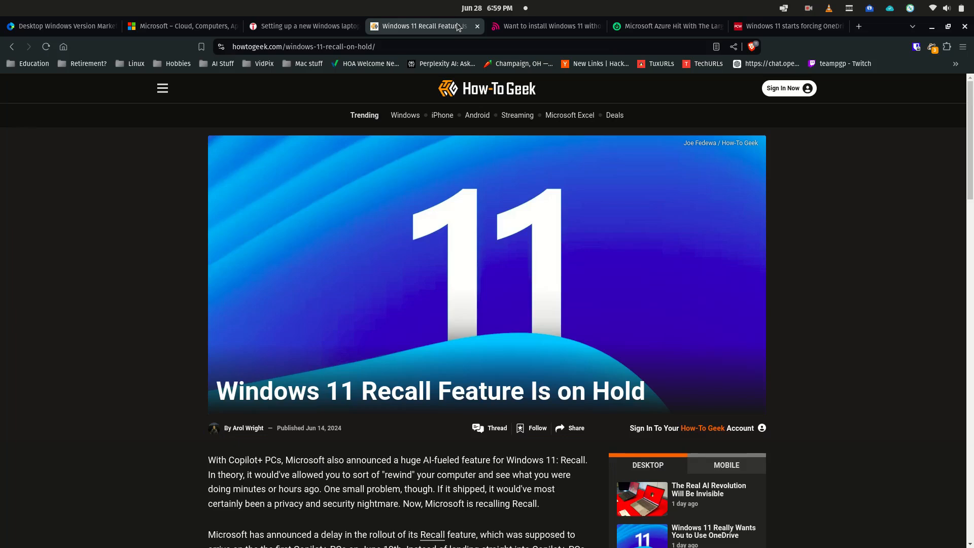
{"action": "mouse_move", "coordinate": [80, 308]}
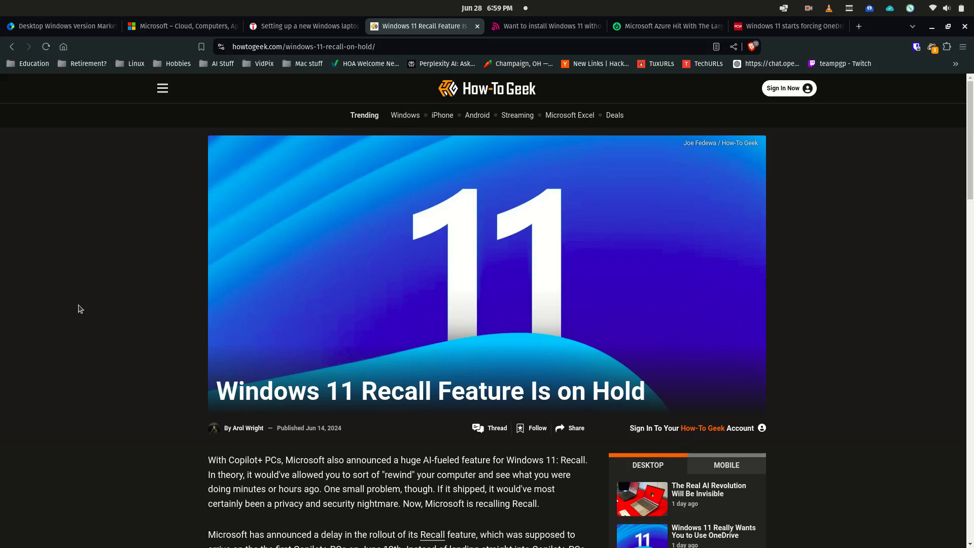
{"action": "scroll", "scroll_direction": "down", "scroll_amount": 3}
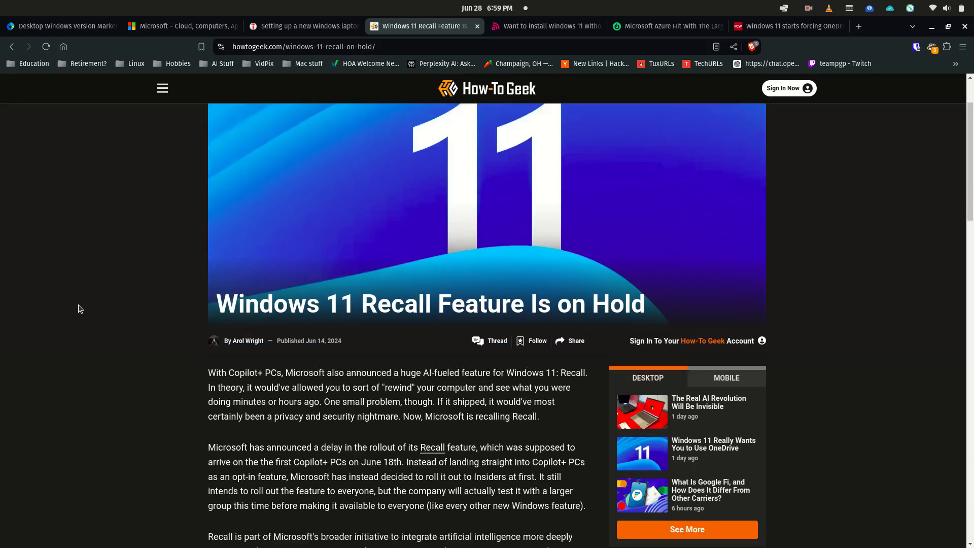
{"action": "scroll", "scroll_direction": "down", "scroll_amount": 3}
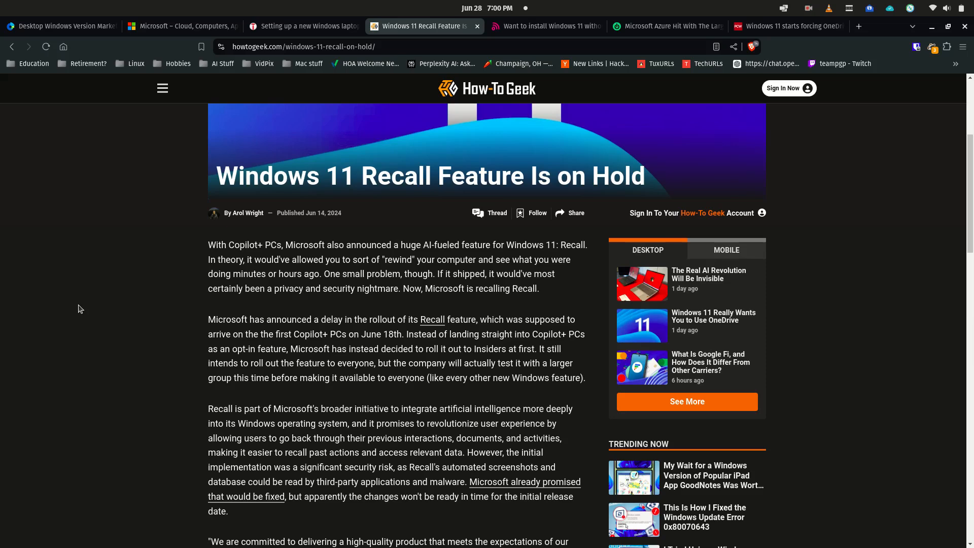
{"action": "scroll", "scroll_direction": "down", "scroll_amount": 3}
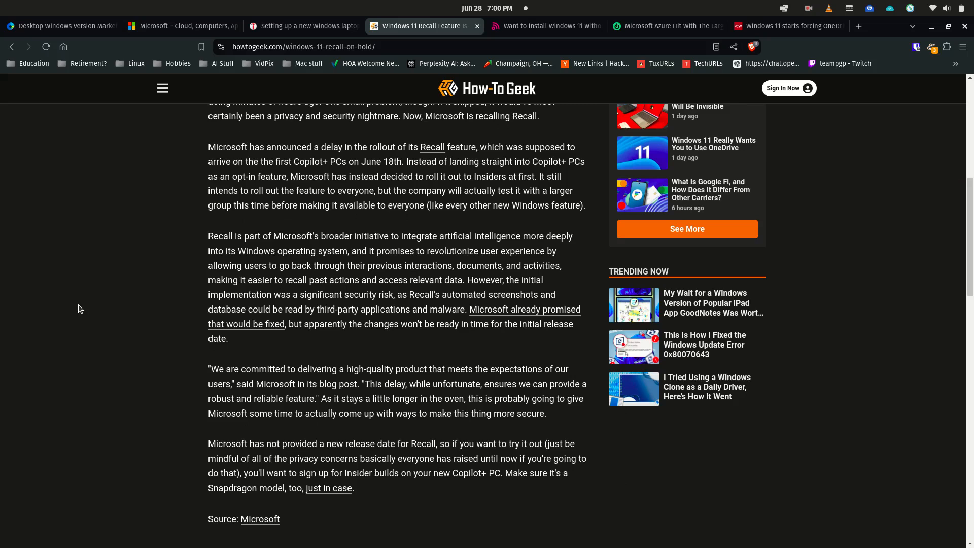
{"action": "mouse_move", "coordinate": [220, 4]}
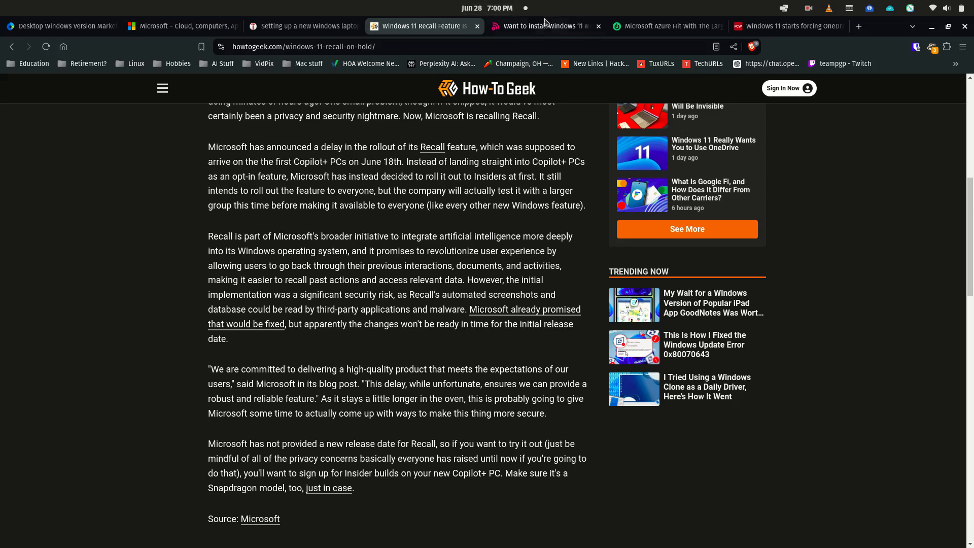
{"action": "mouse_move", "coordinate": [546, 27]}
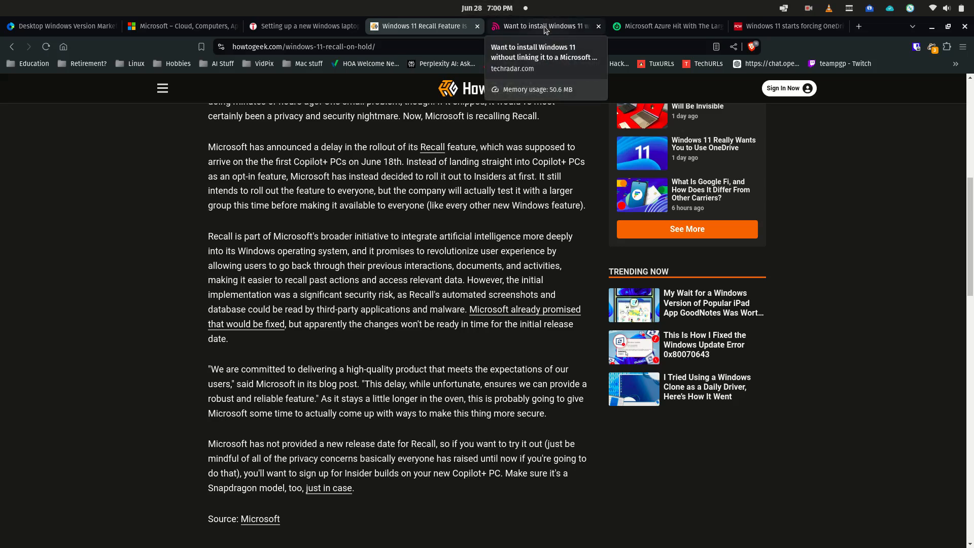
Read TechRadar's no-Microsoft-account install article through the blocked-email loophole, then move to the Azure breach article
{"action": "left_click", "coordinate": [541, 27]}
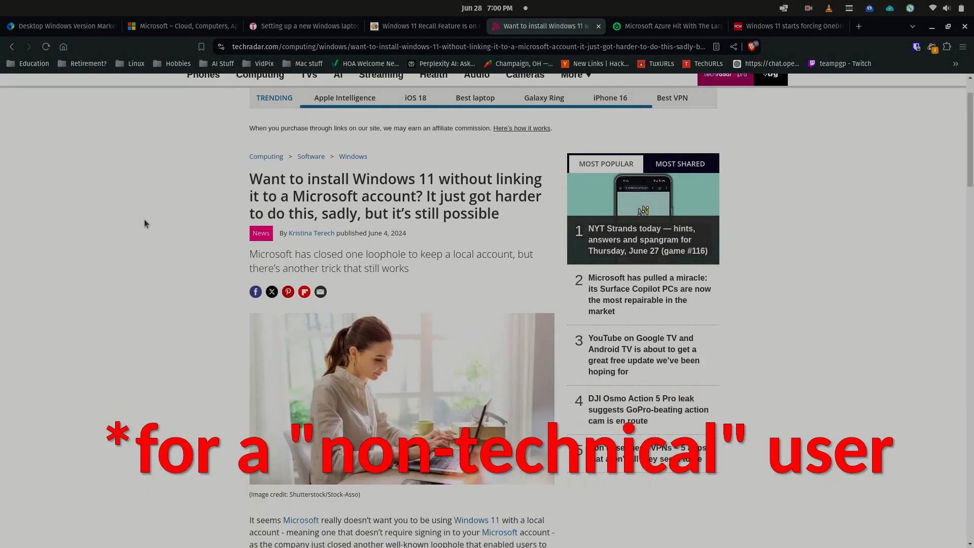
{"action": "scroll", "scroll_direction": "down", "scroll_amount": 3}
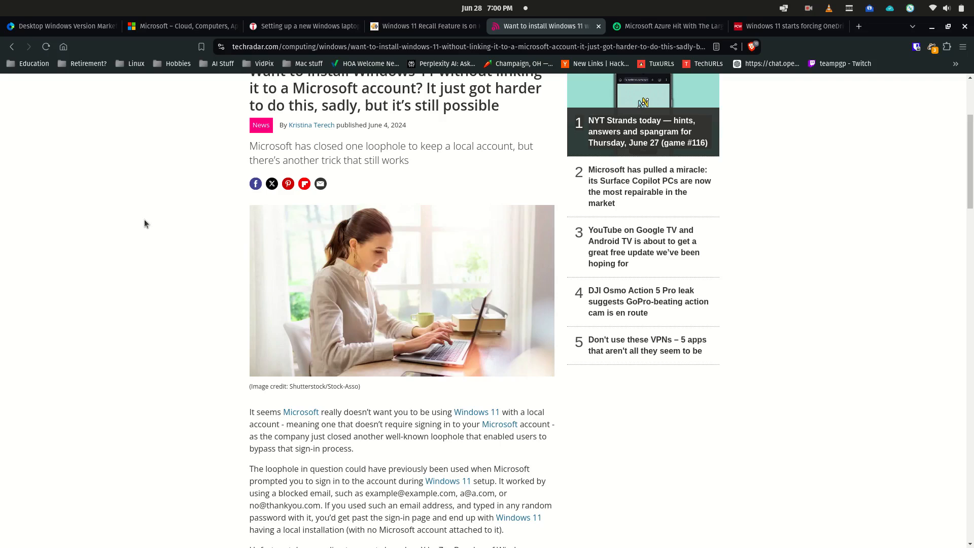
{"action": "scroll", "scroll_direction": "down", "scroll_amount": 3}
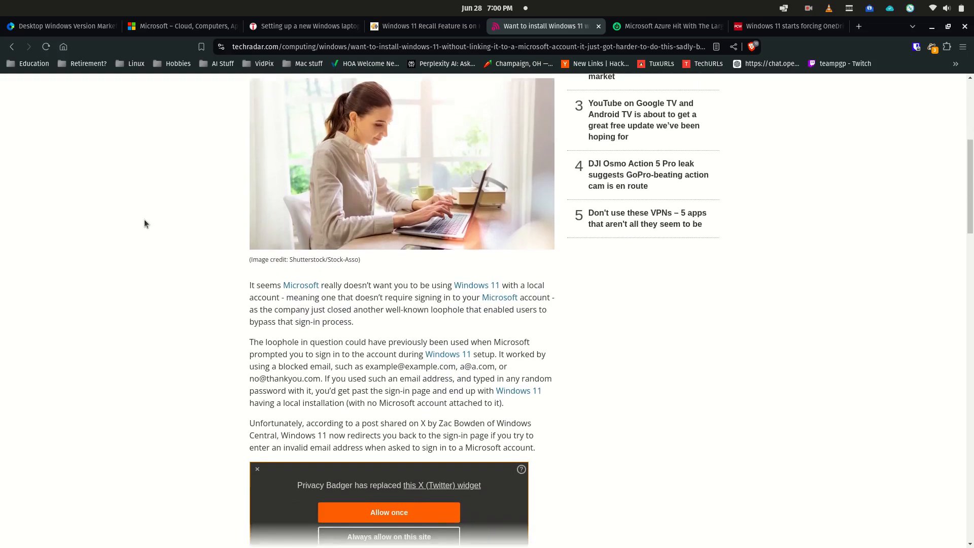
{"action": "scroll", "scroll_direction": "down", "scroll_amount": 3}
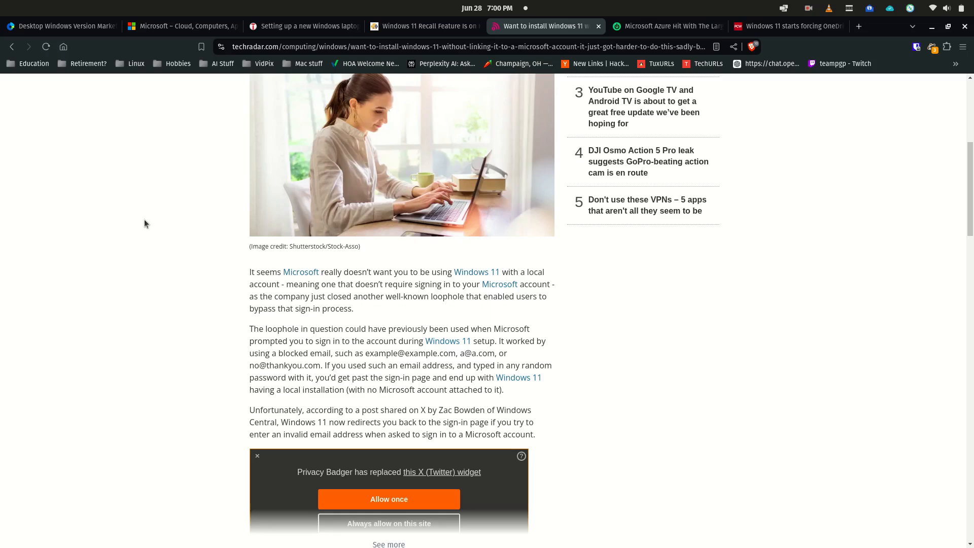
{"action": "left_click", "coordinate": [665, 26]}
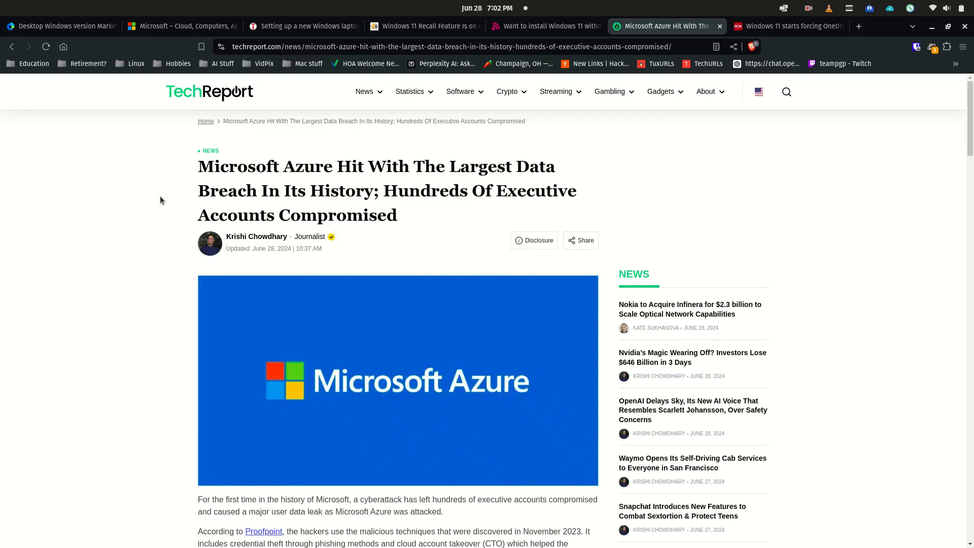
{"action": "mouse_move", "coordinate": [670, 214]}
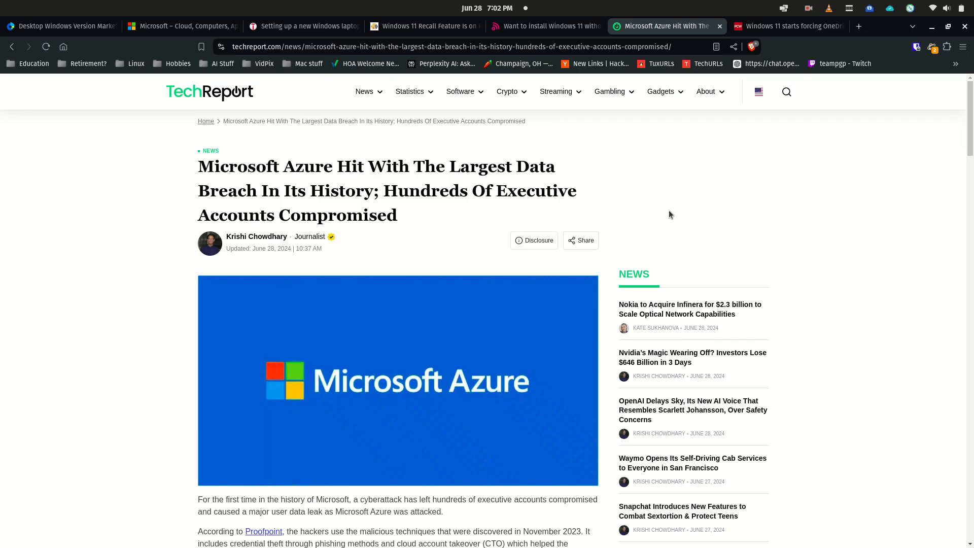
{"action": "mouse_move", "coordinate": [800, 40]}
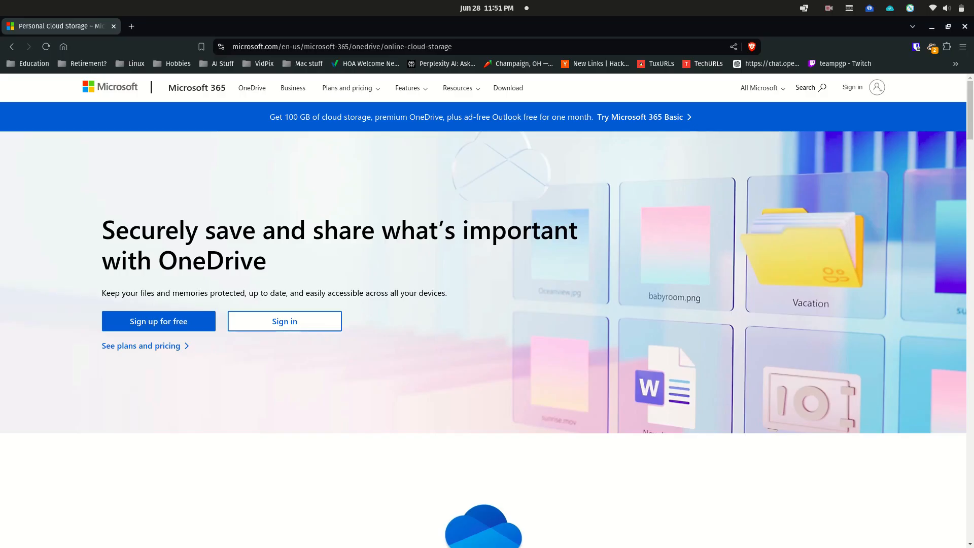
{"action": "scroll", "scroll_direction": "down", "scroll_amount": 3}
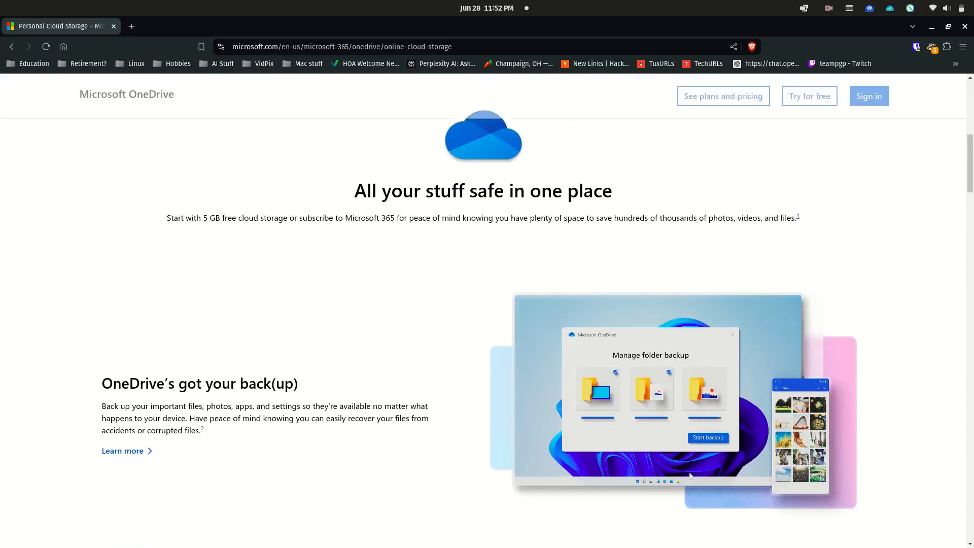
{"action": "scroll", "scroll_direction": "down", "scroll_amount": 3}
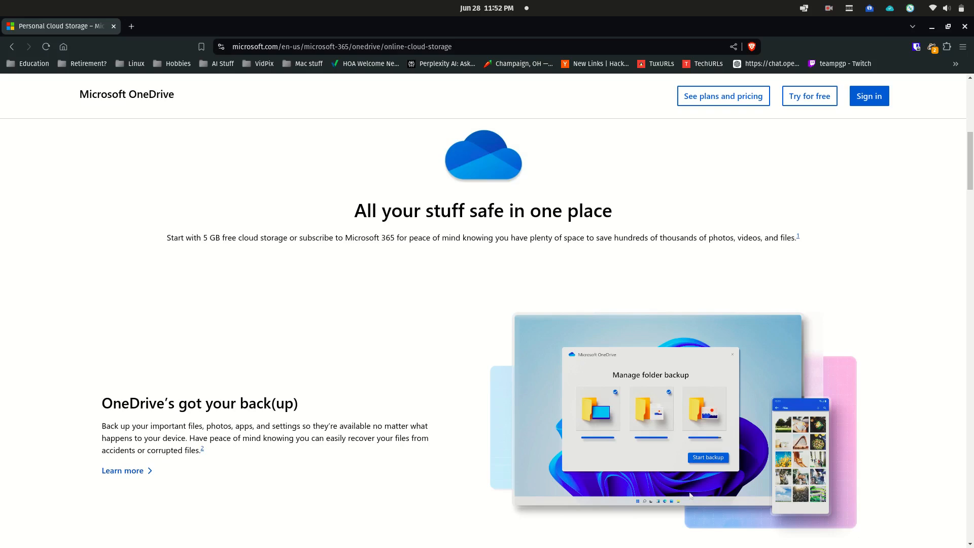
{"action": "scroll", "scroll_direction": "down", "scroll_amount": 3}
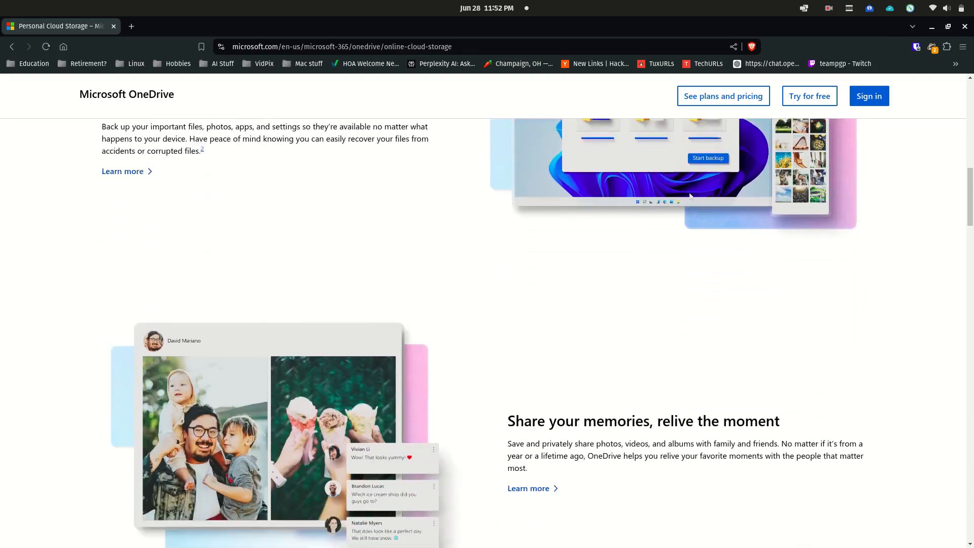
{"action": "scroll", "scroll_direction": "down", "scroll_amount": 3}
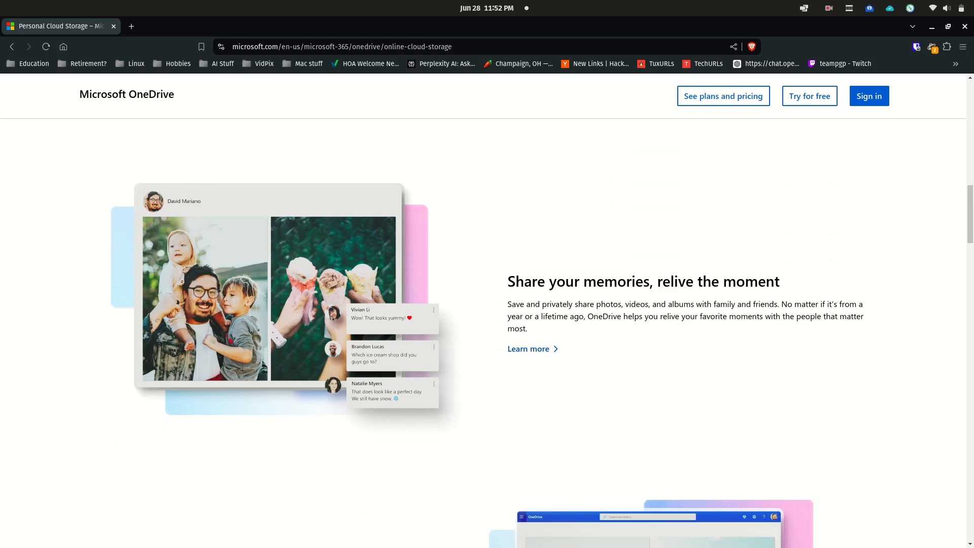
{"action": "scroll", "scroll_direction": "down", "scroll_amount": 3}
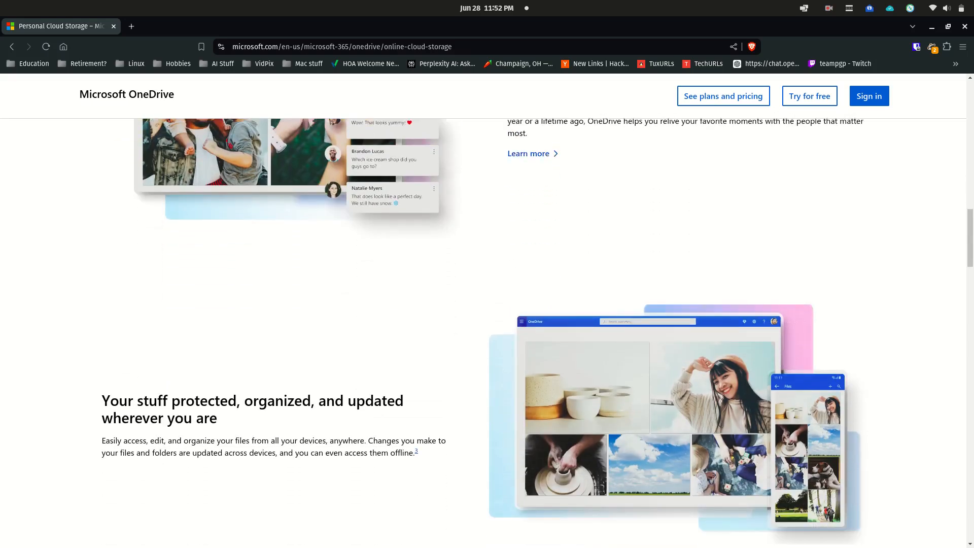
{"action": "scroll", "scroll_direction": "down", "scroll_amount": 3}
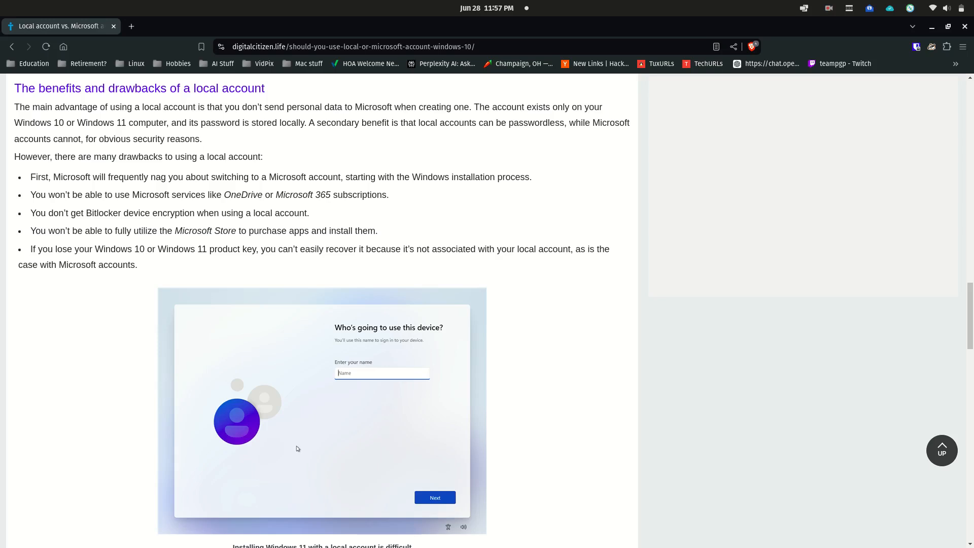
Read Digital Citizen's Microsoft-account benefits lists, then move to PCWorld's forced OneDrive backups story
{"action": "scroll", "scroll_direction": "down", "scroll_amount": 3}
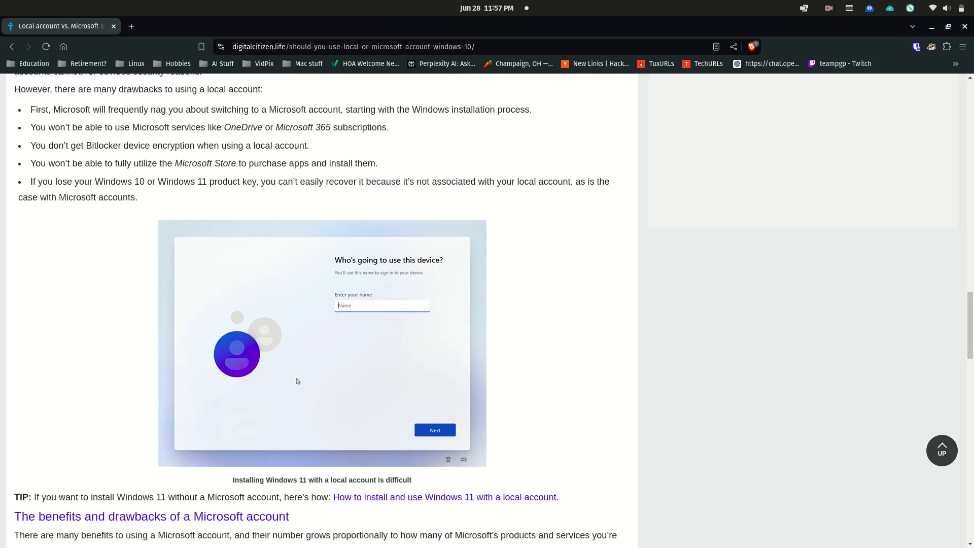
{"action": "scroll", "scroll_direction": "down", "scroll_amount": 3}
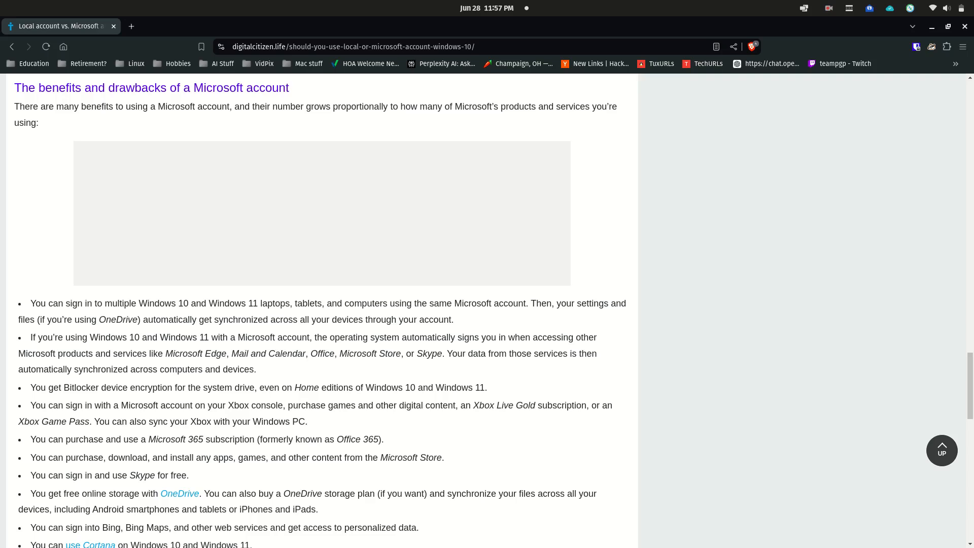
{"action": "scroll", "scroll_direction": "down", "scroll_amount": 3}
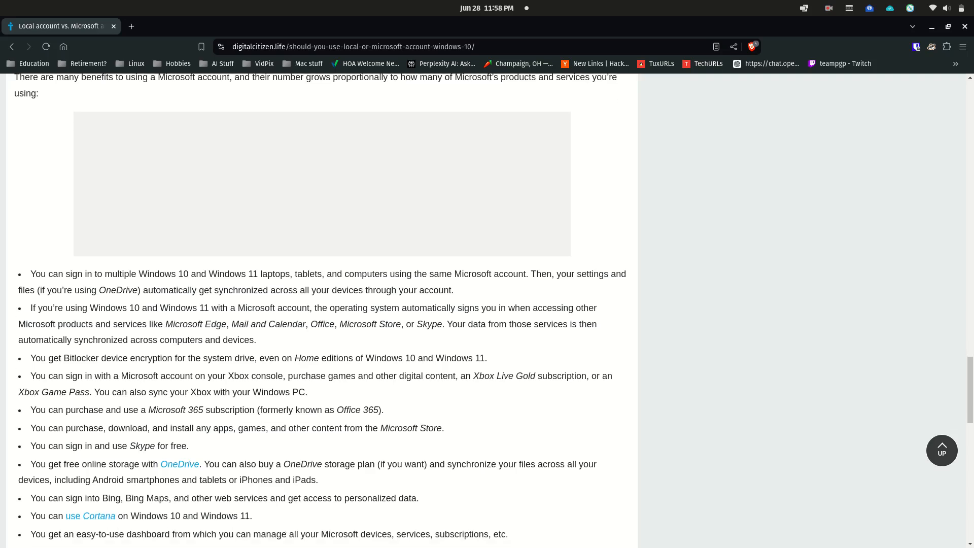
{"action": "scroll", "scroll_direction": "down", "scroll_amount": 3}
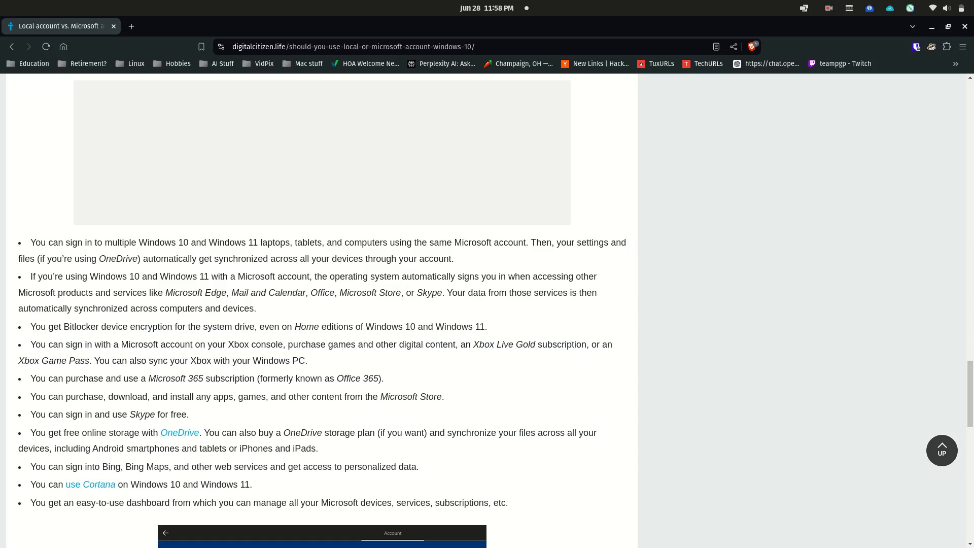
{"action": "left_click", "coordinate": [787, 26]}
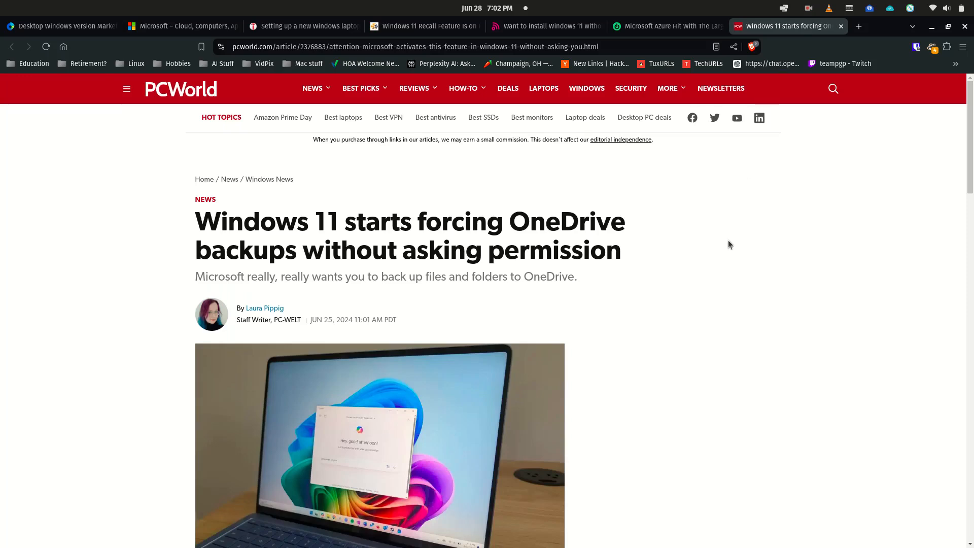
{"action": "scroll", "scroll_direction": "down", "scroll_amount": 3}
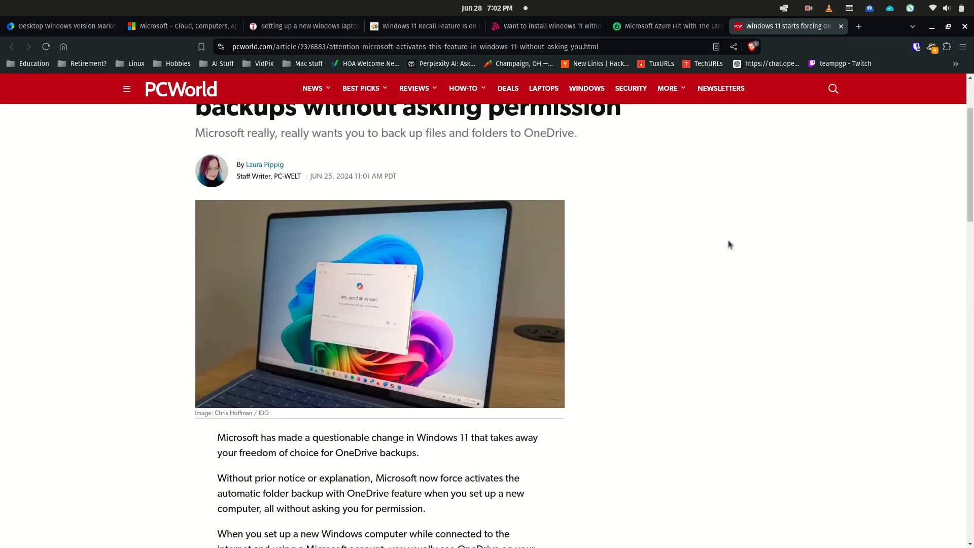
{"action": "scroll", "scroll_direction": "down", "scroll_amount": 3}
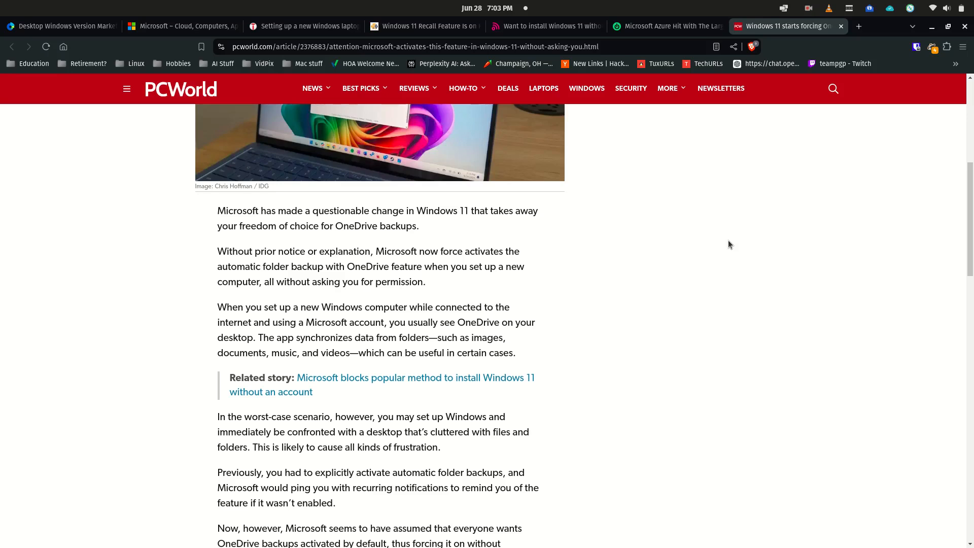
{"action": "scroll", "scroll_direction": "down", "scroll_amount": 3}
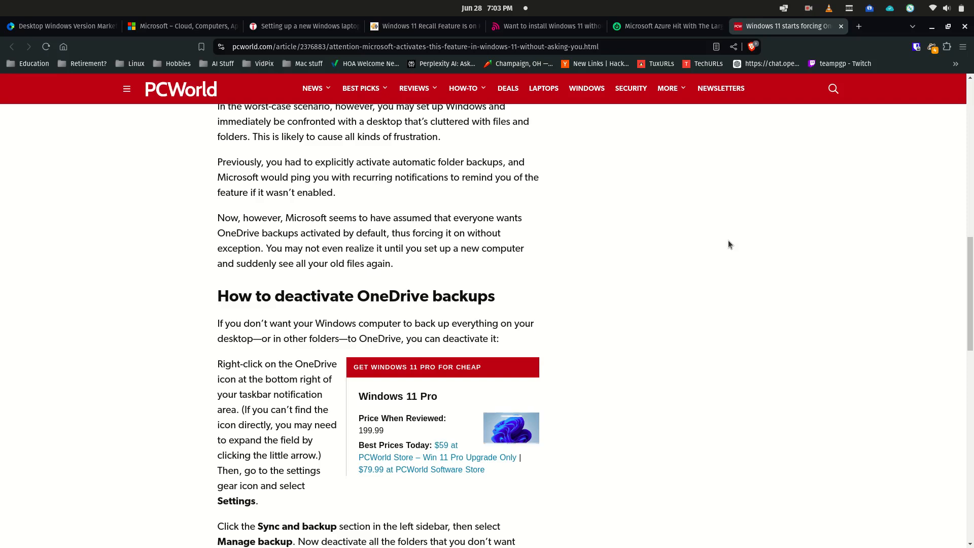
{"action": "scroll", "scroll_direction": "down", "scroll_amount": 3}
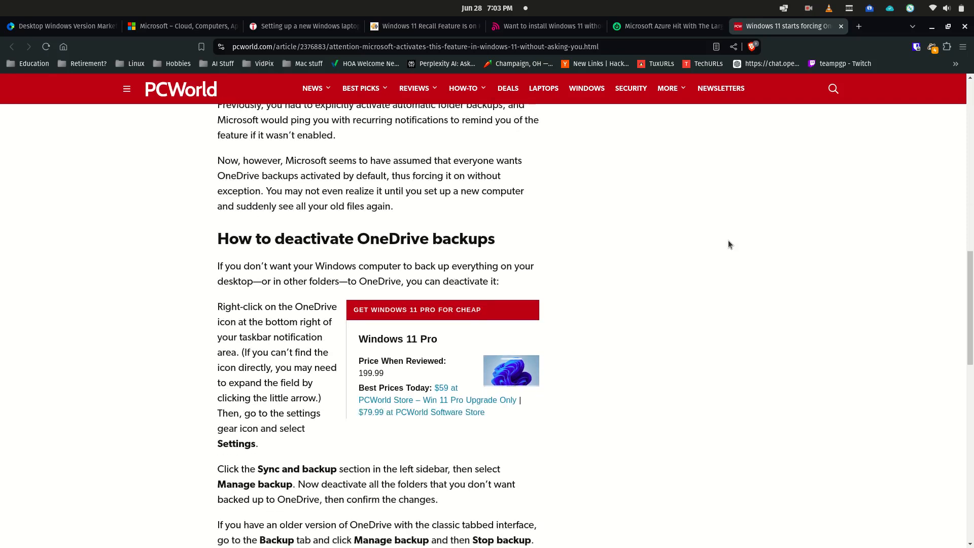
{"action": "scroll", "scroll_direction": "down", "scroll_amount": 3}
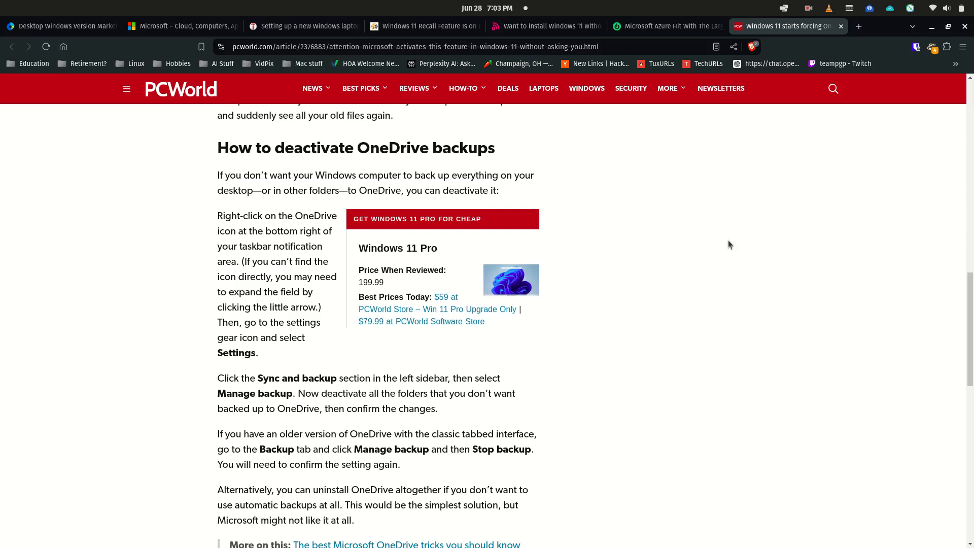
{"action": "mouse_move", "coordinate": [728, 236]}
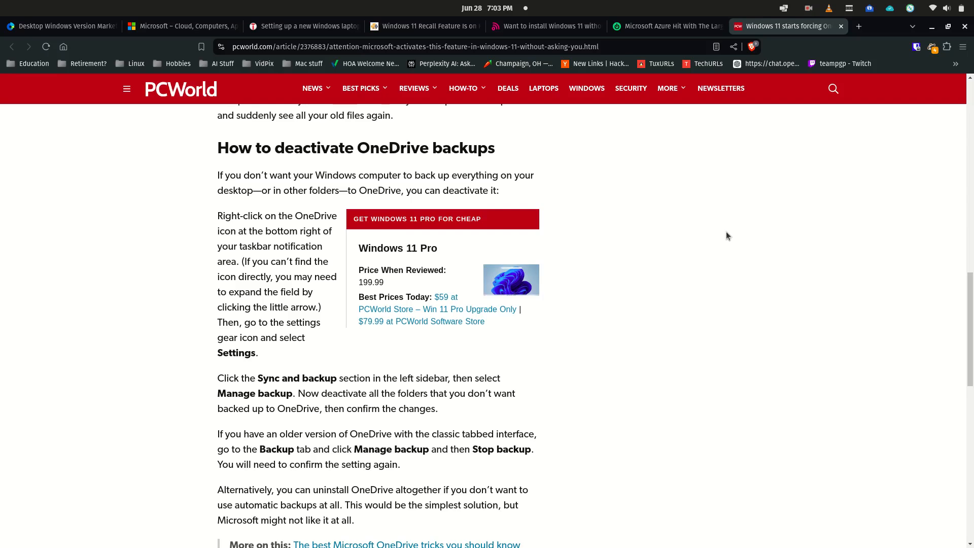
{"action": "scroll", "scroll_direction": "down", "scroll_amount": 3}
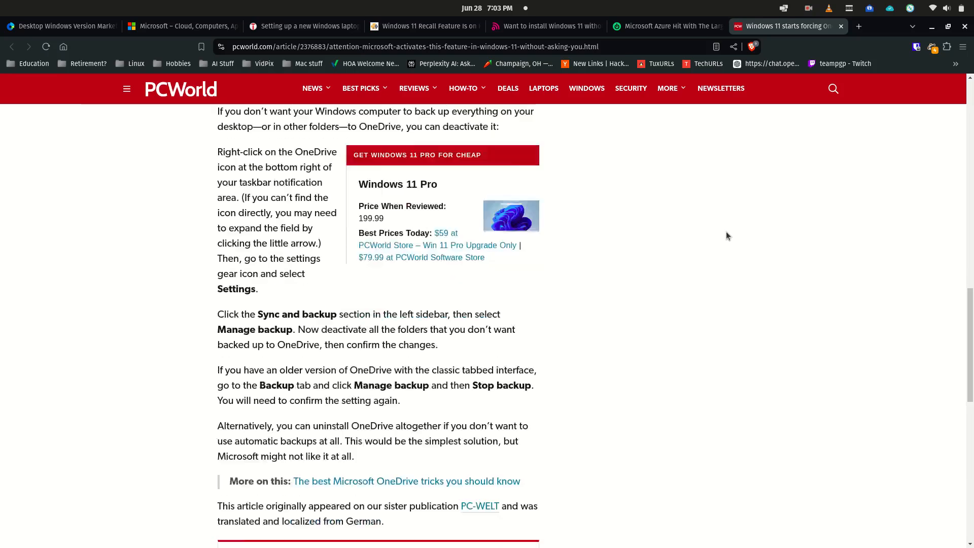
{"action": "scroll", "scroll_direction": "down", "scroll_amount": 3}
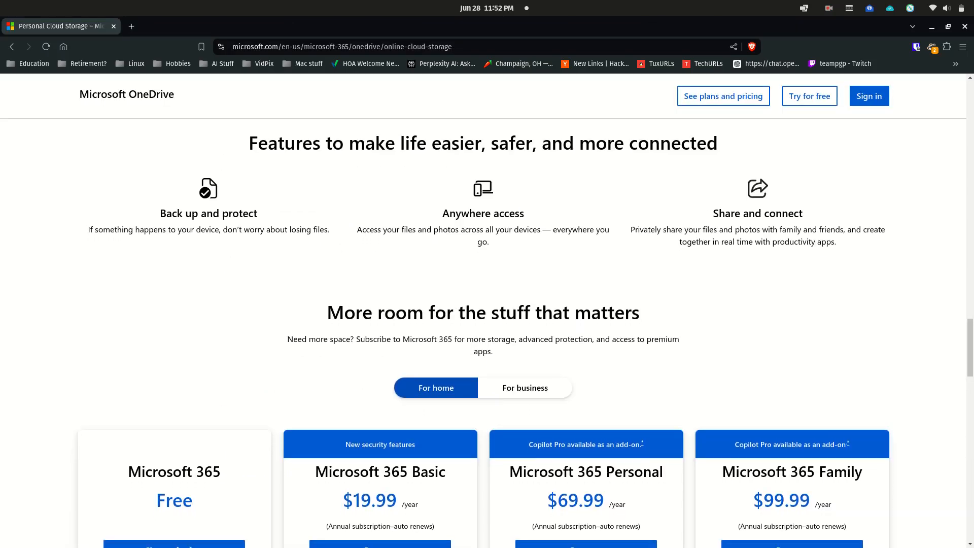
{"action": "scroll", "scroll_direction": "down", "scroll_amount": 3}
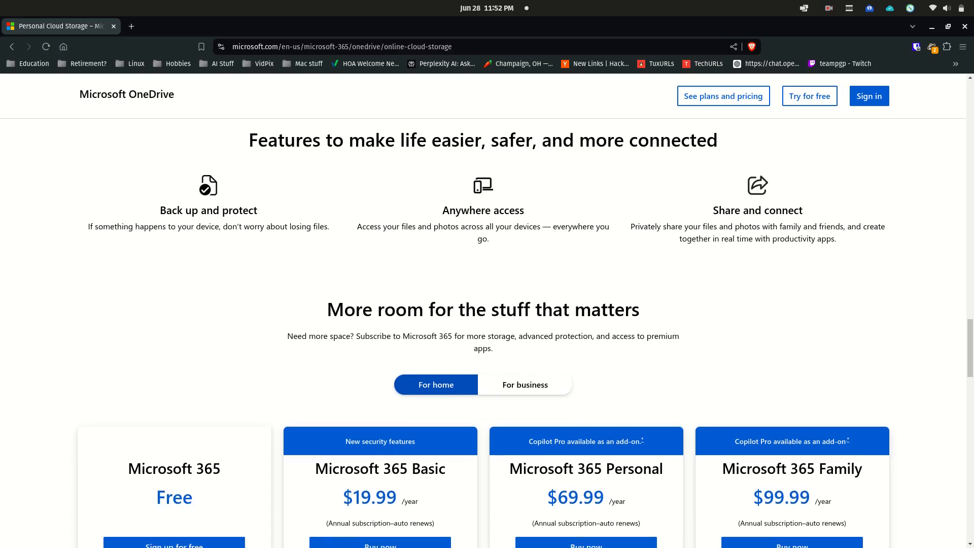
{"action": "scroll", "scroll_direction": "down", "scroll_amount": 3}
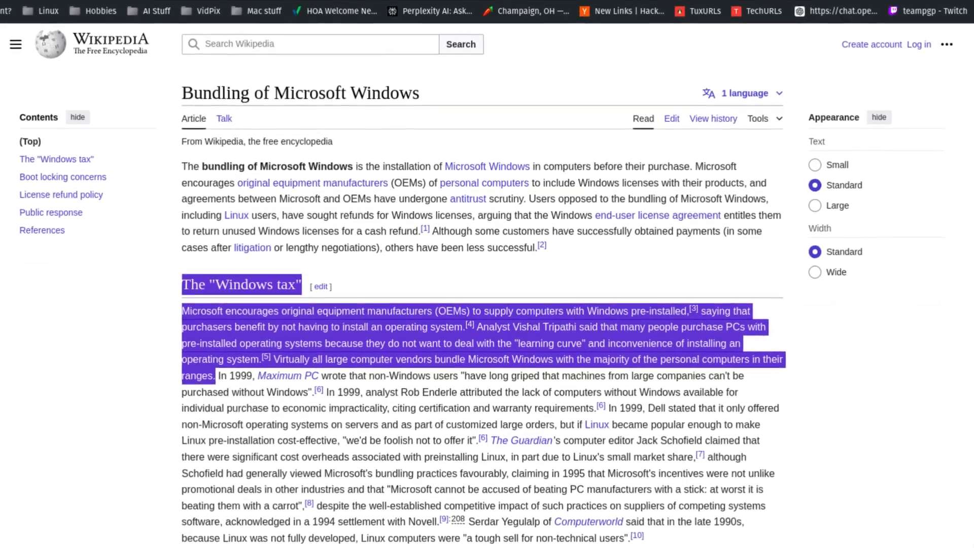
{"action": "scroll", "scroll_direction": "down", "scroll_amount": 3}
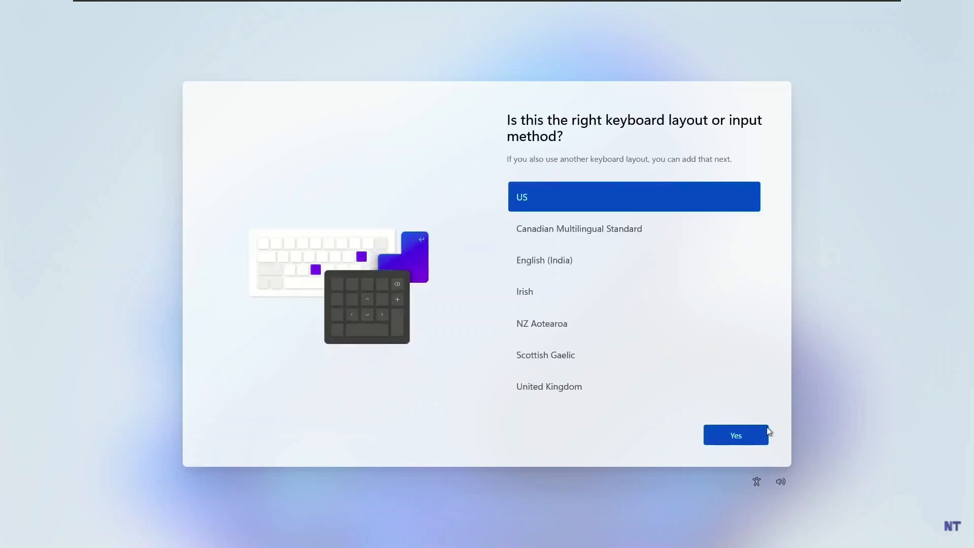
Confirm the US keyboard layout and skip adding a second layout
{"action": "left_click", "coordinate": [735, 435]}
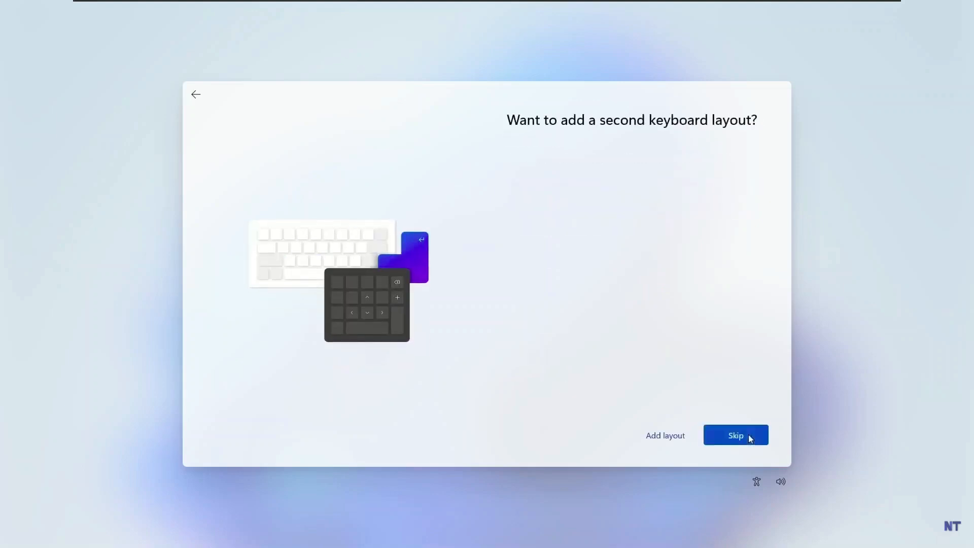
{"action": "left_click", "coordinate": [736, 436]}
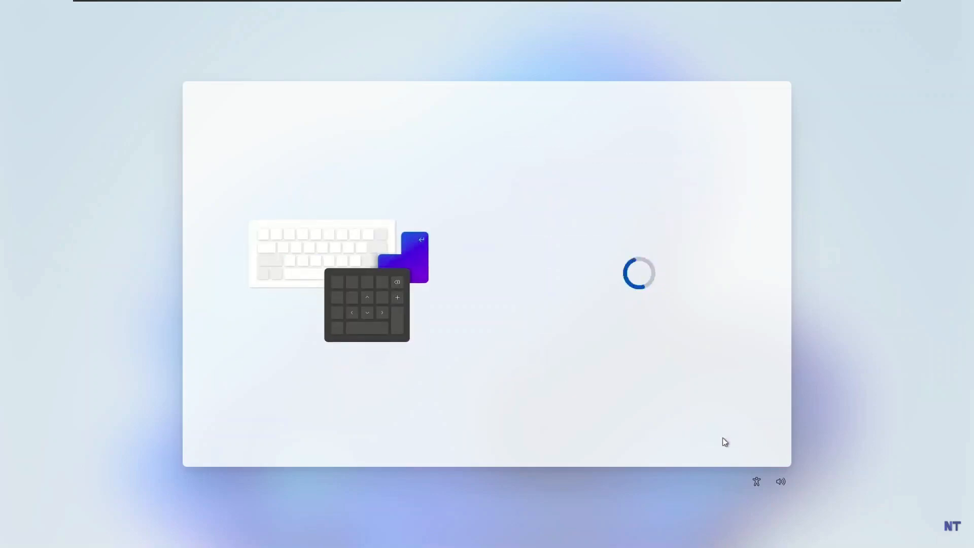